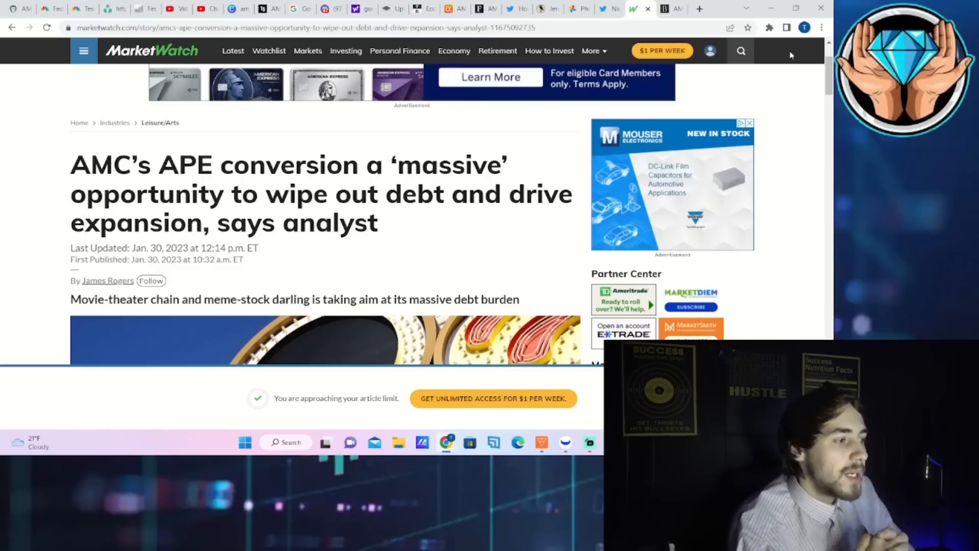
# Review the Earnings Whispers chart of the week's anticipated earnings on Twitter, then return to ORTEX.
pyautogui.scroll(-3)
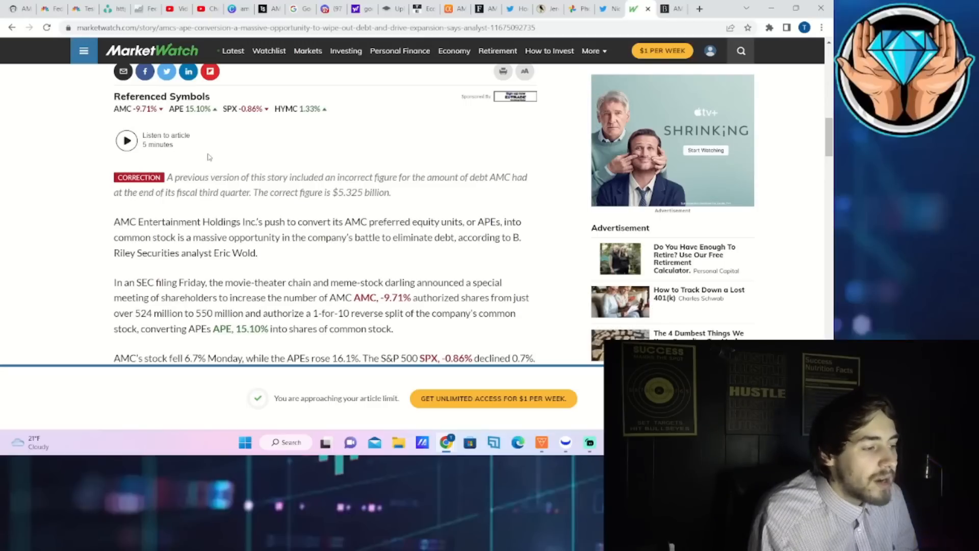
pyautogui.scroll(-3)
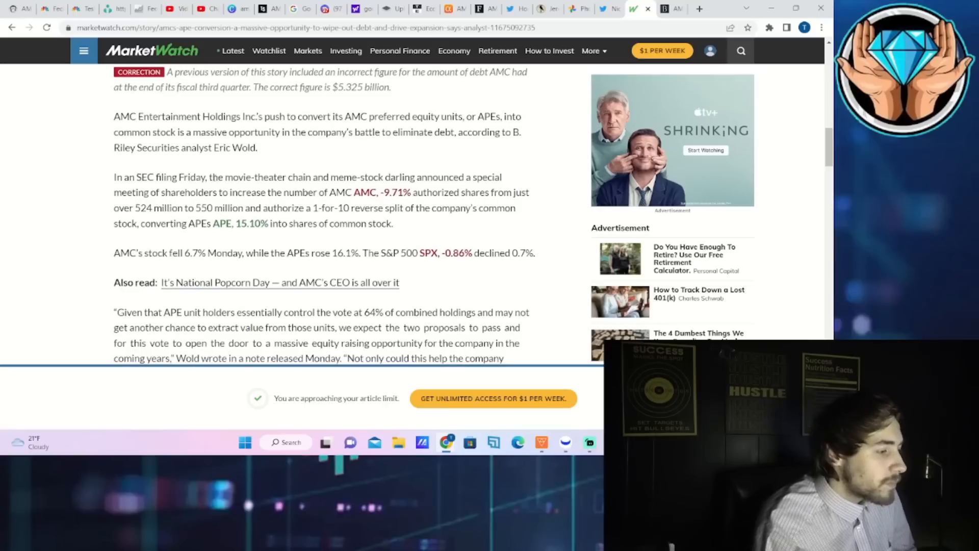
pyautogui.scroll(-3)
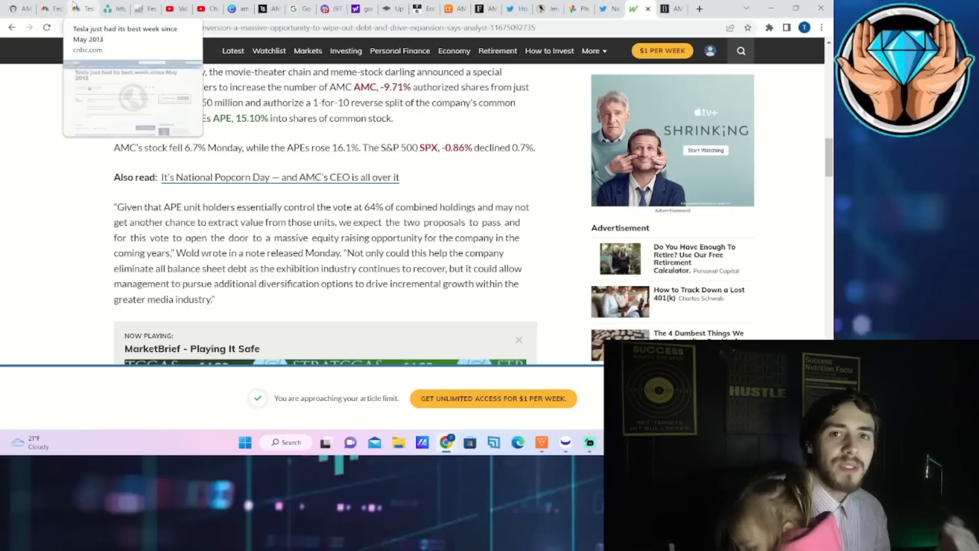
pyautogui.scroll(-3)
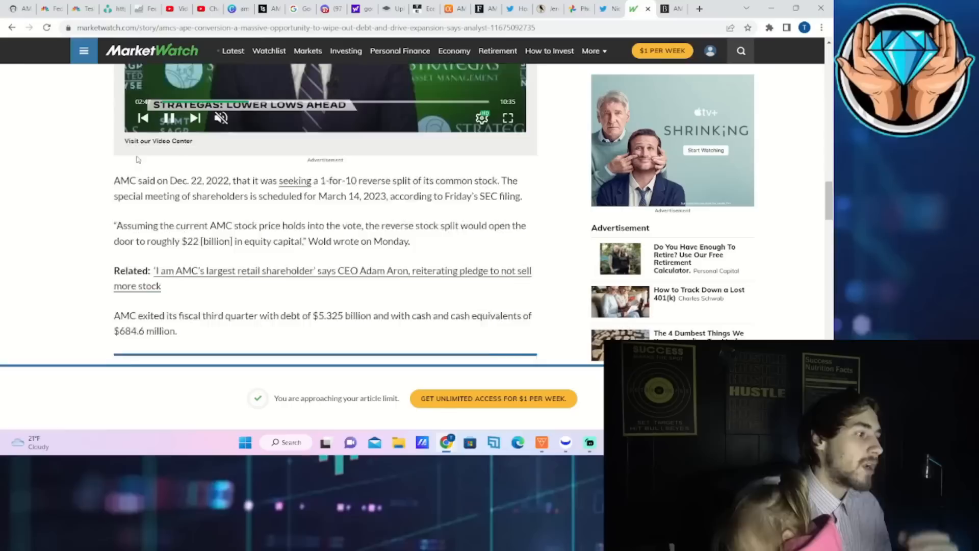
pyautogui.scroll(-3)
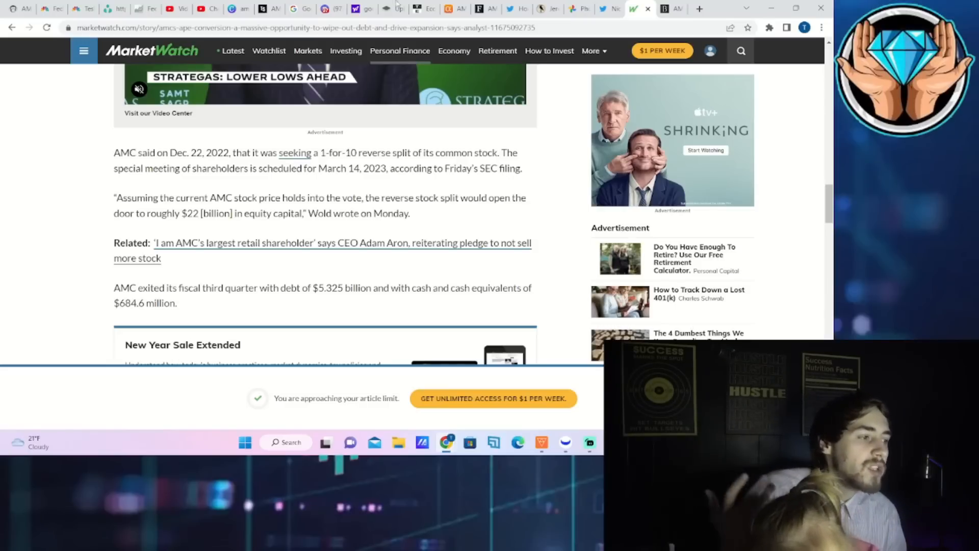
pyautogui.moveTo(425, 8)
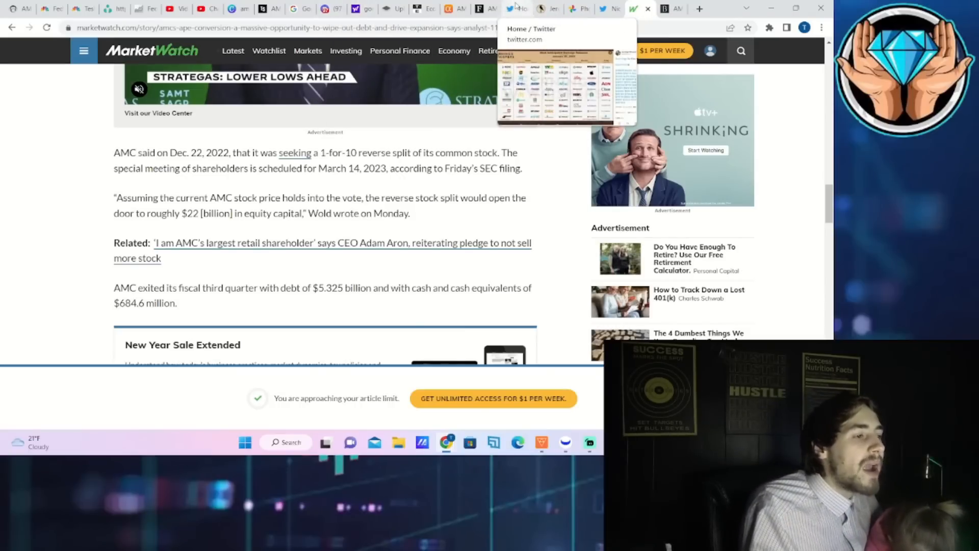
pyautogui.click(515, 9)
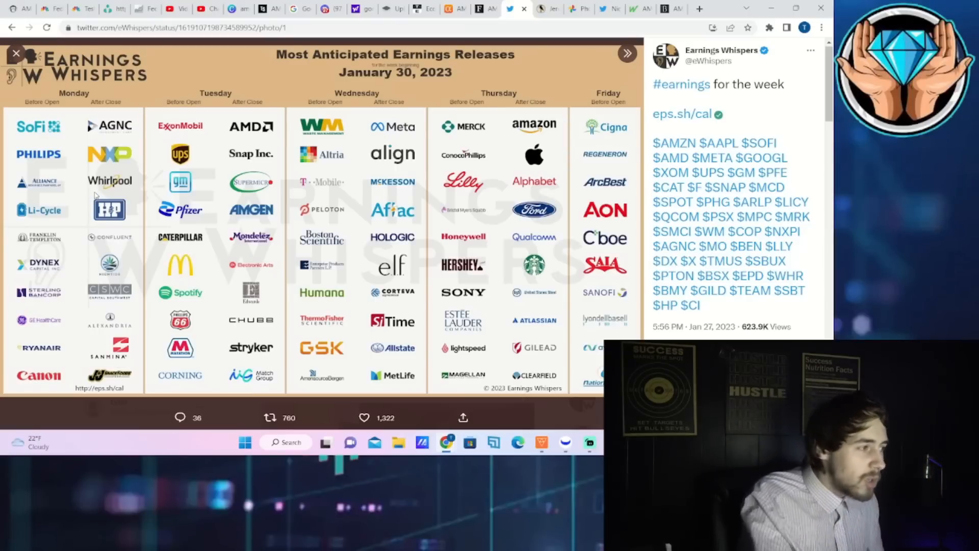
pyautogui.click(106, 9)
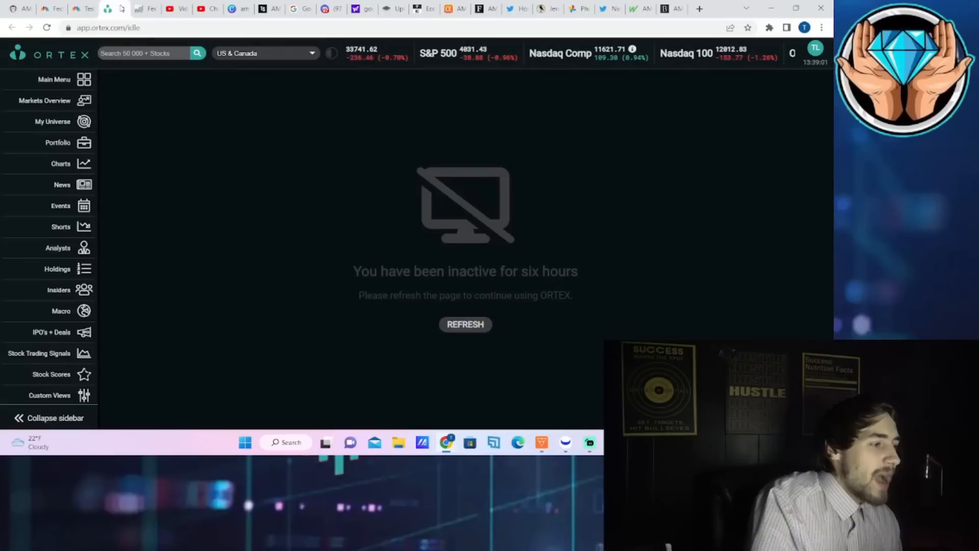
# Look up NYSE:AMC and view its live short interest, showing short score 91 and 100% utilization.
pyautogui.write('amc')
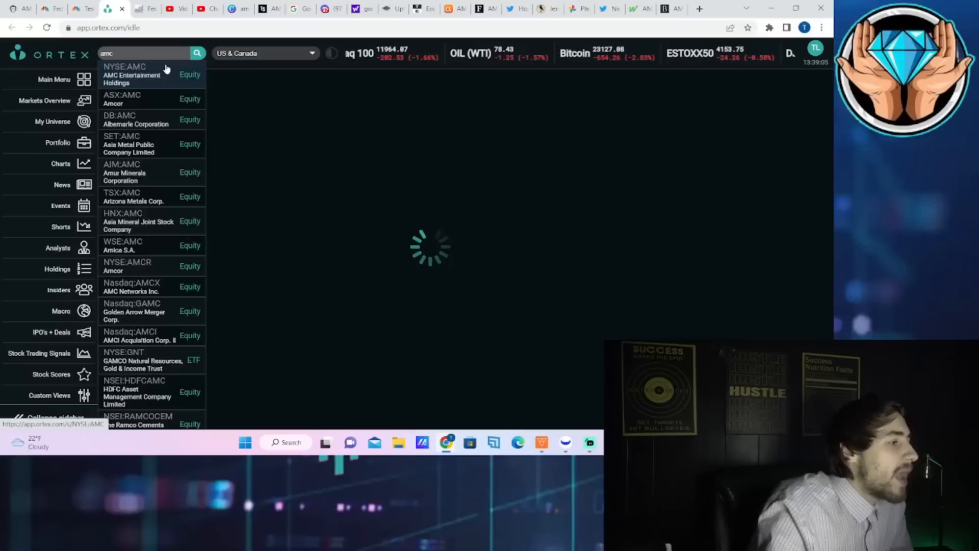
pyautogui.click(131, 75)
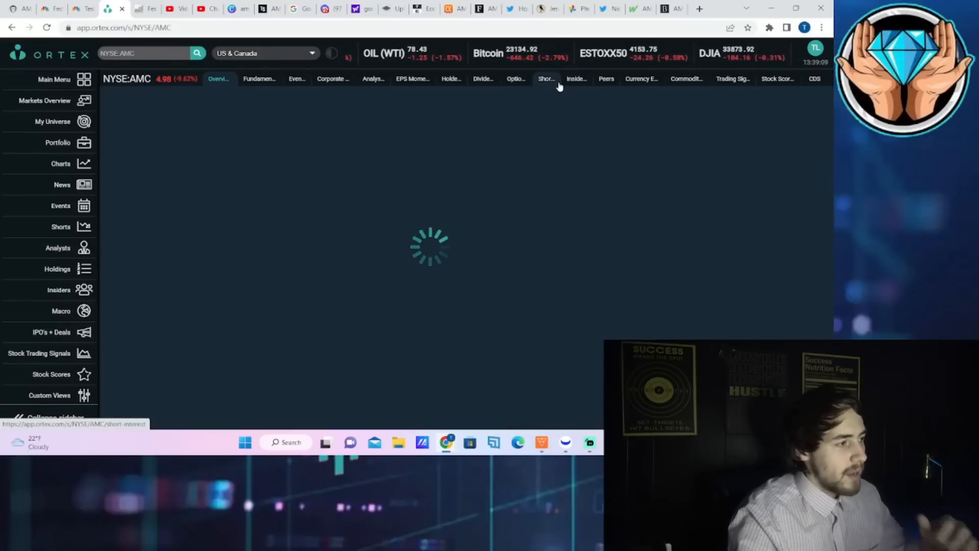
pyautogui.click(546, 79)
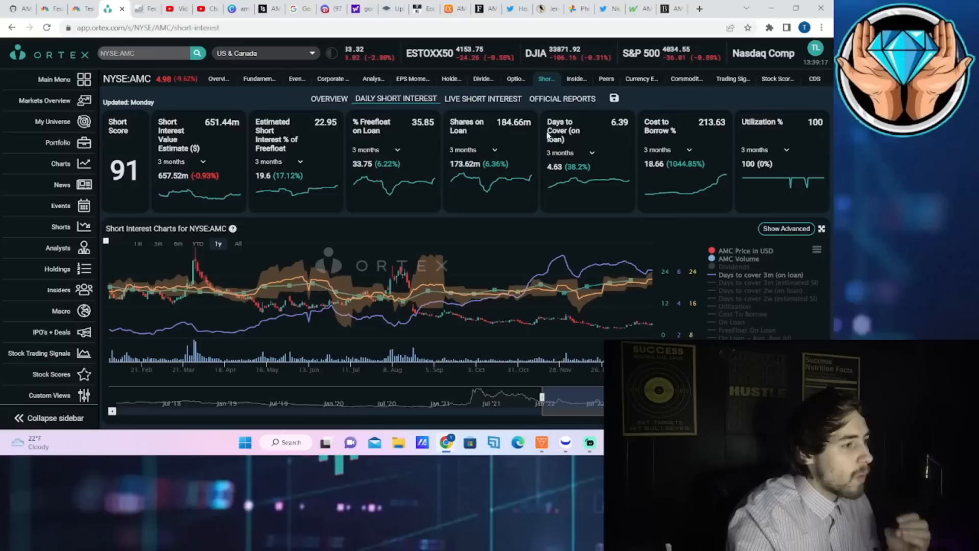
pyautogui.moveTo(493, 112)
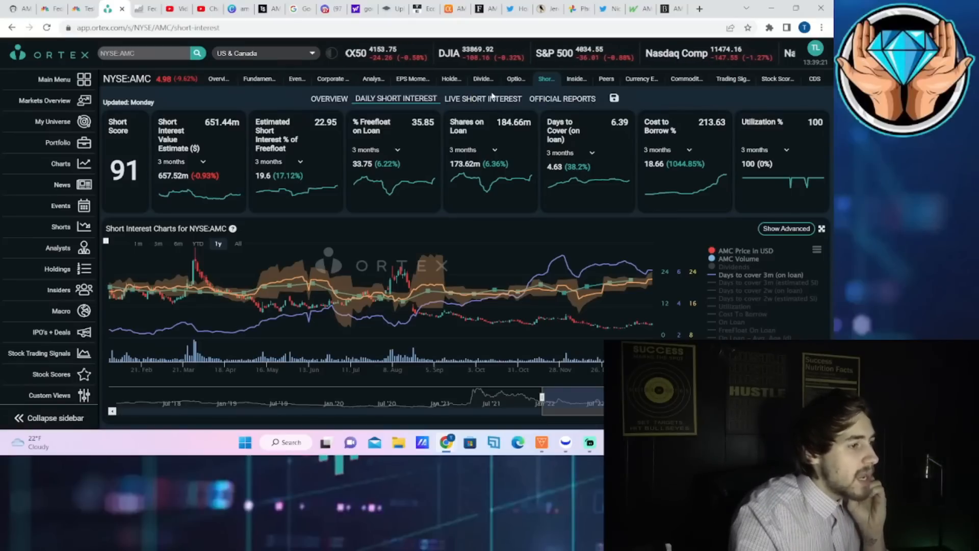
pyautogui.click(481, 99)
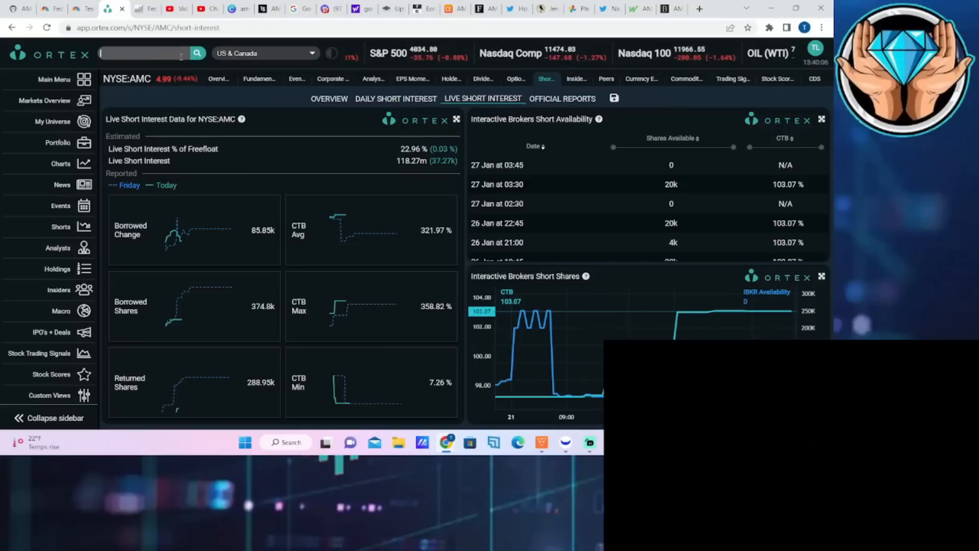
# Search for APE and open NYSE:APE's short interest page, showing short score 0.
pyautogui.write('aop')
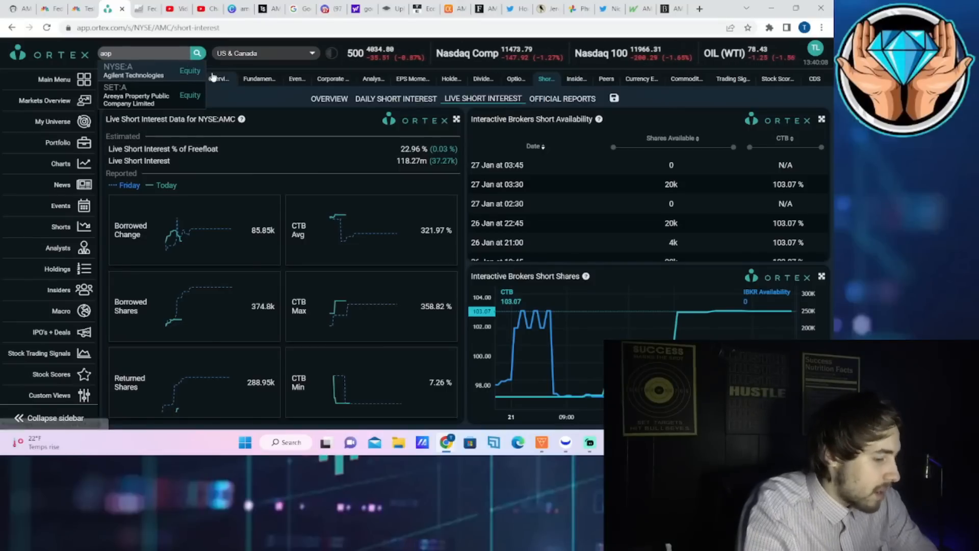
pyautogui.write('ape')
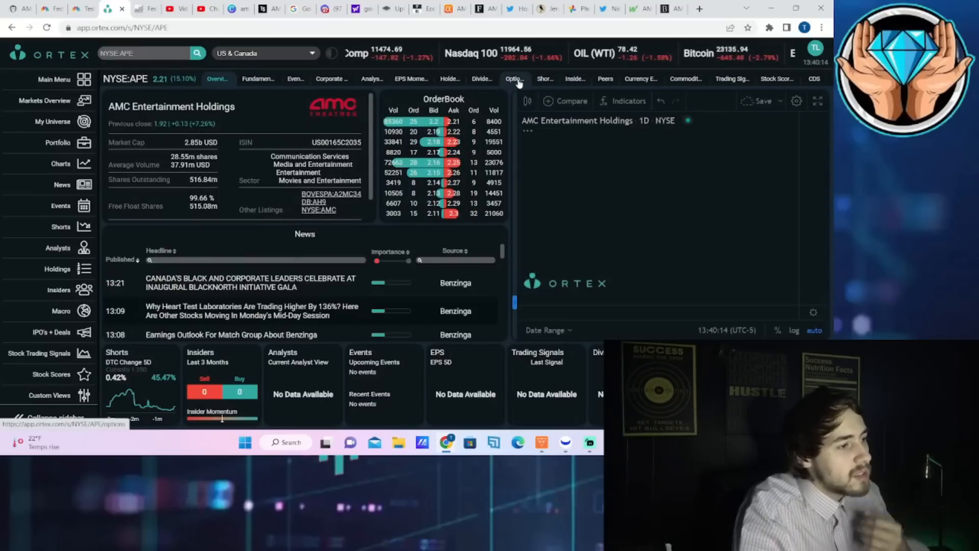
pyautogui.click(544, 79)
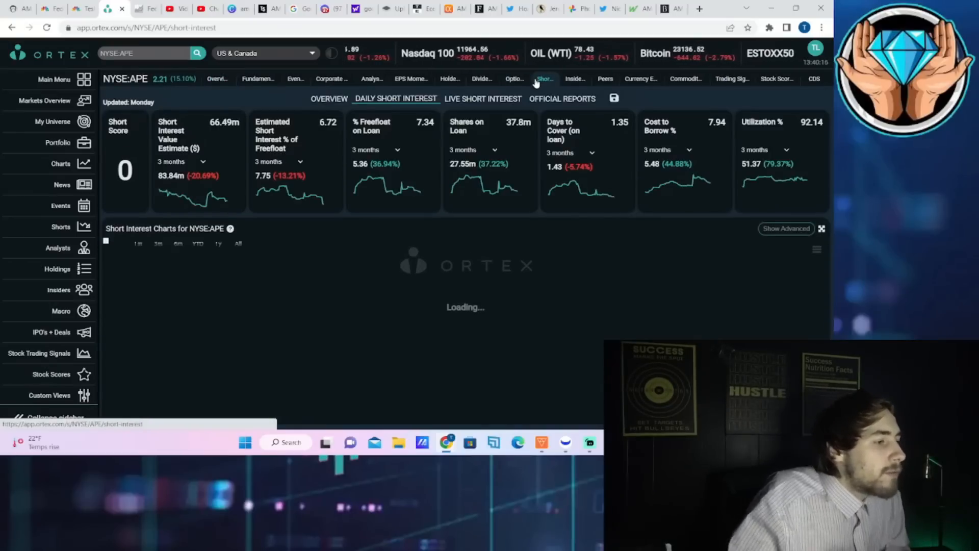
# Highlight APE's 7.94 cost to borrow and 37.8m shares on loan figures.
pyautogui.click(483, 99)
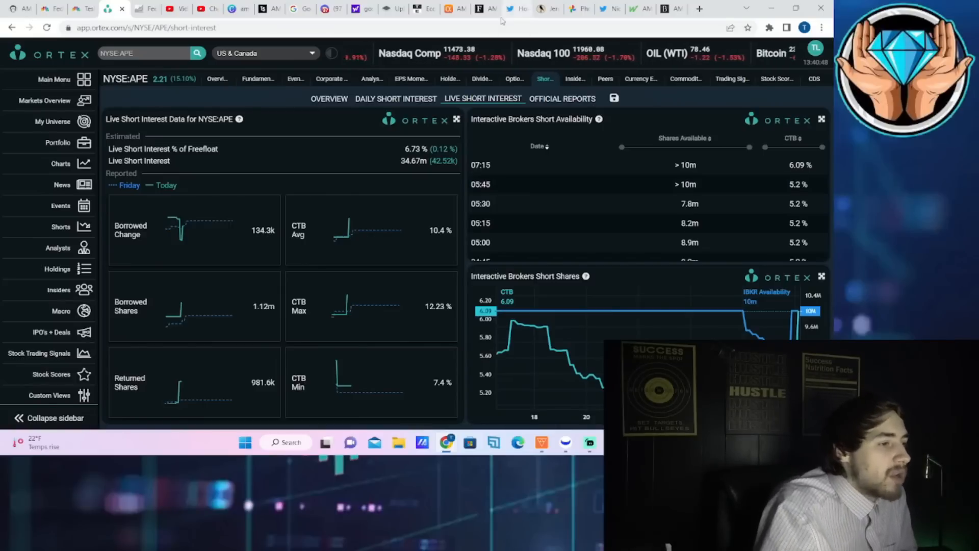
pyautogui.click(329, 98)
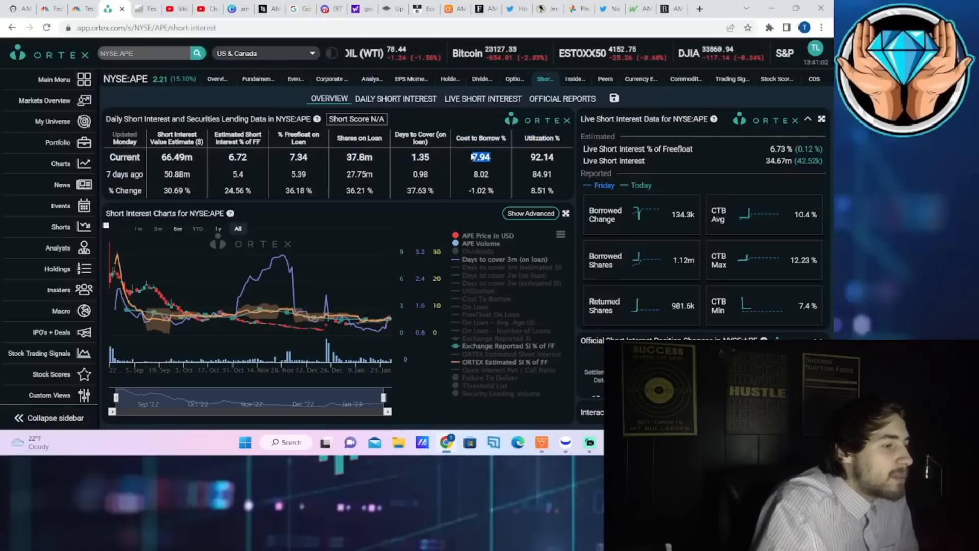
pyautogui.click(421, 156)
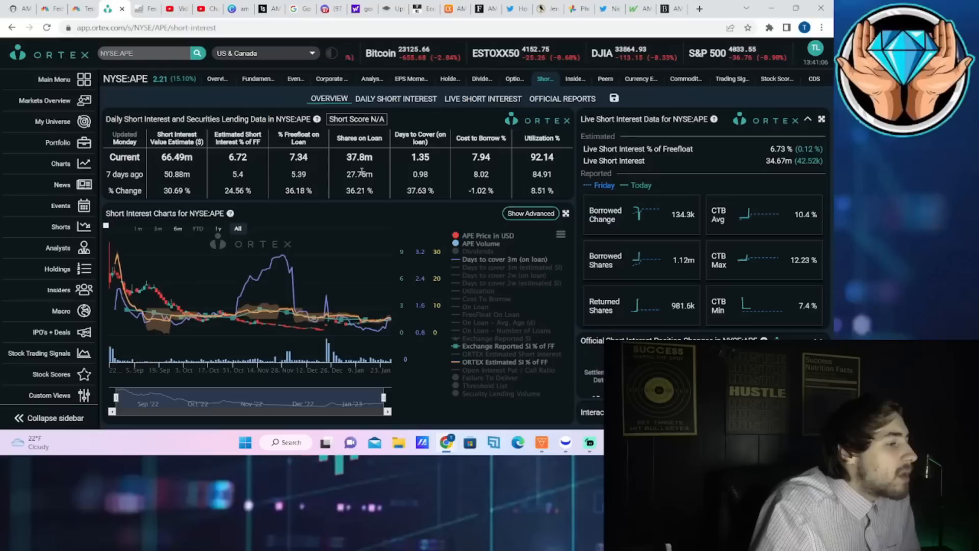
pyautogui.doubleClick(359, 157)
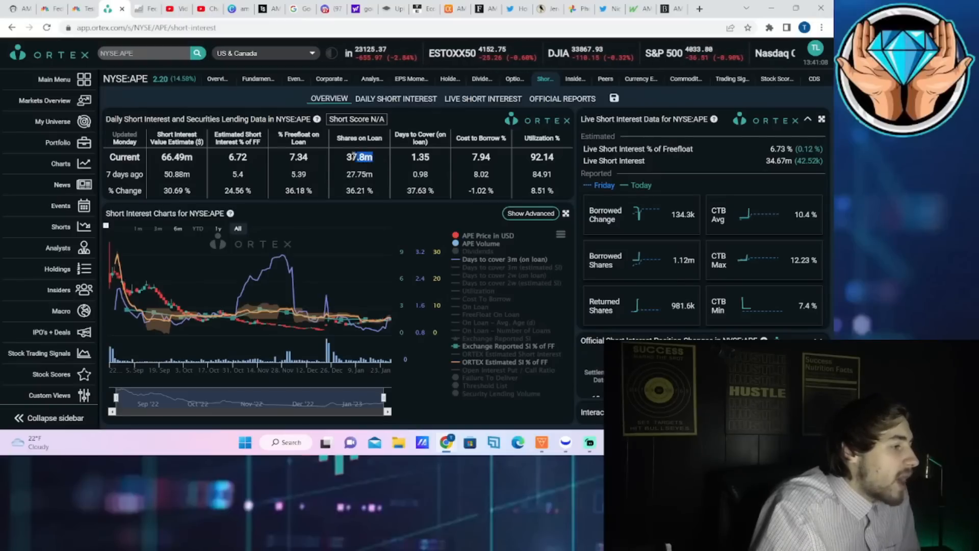
pyautogui.doubleClick(359, 157)
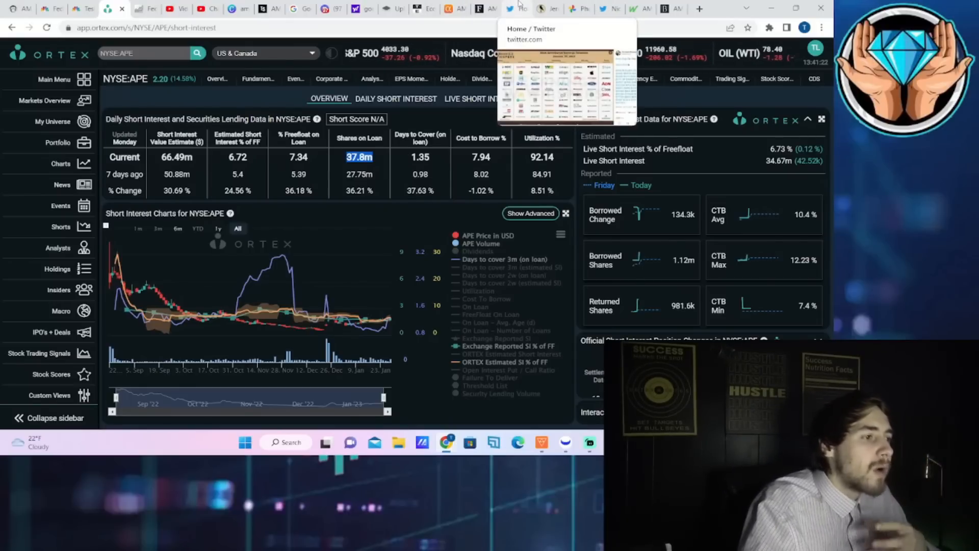
# Return to the Earnings Whispers tweet of anticipated earnings for the week of January 30, 2023.
pyautogui.click(515, 8)
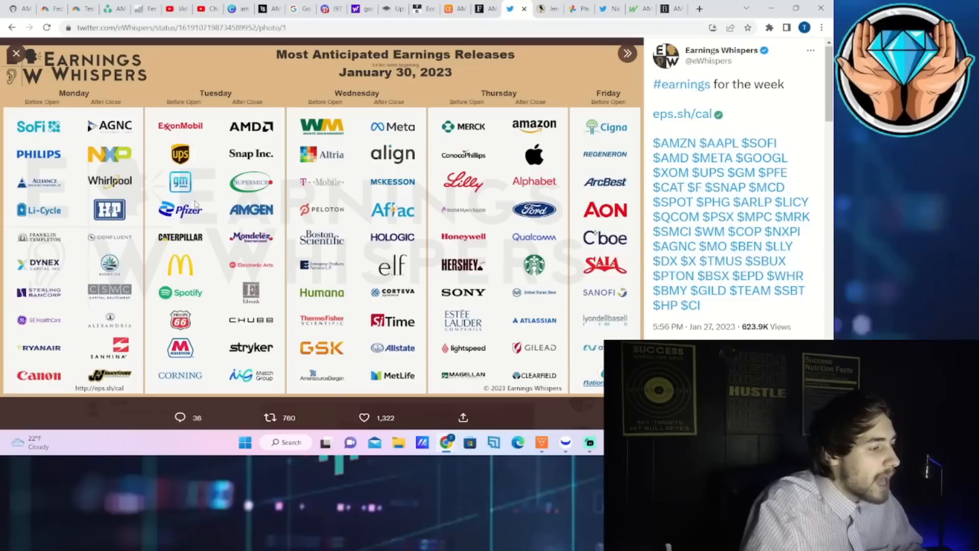
pyautogui.moveTo(205, 220)
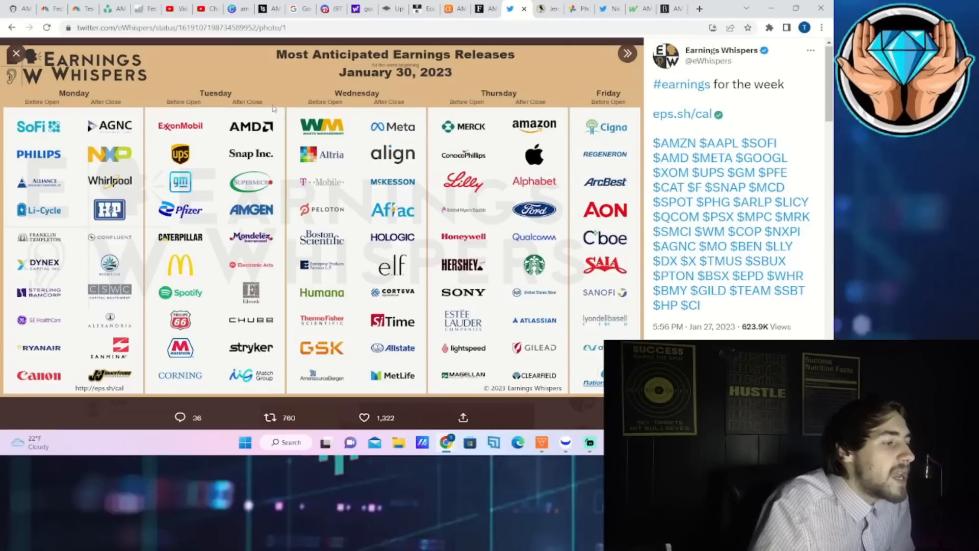
pyautogui.moveTo(465, 252)
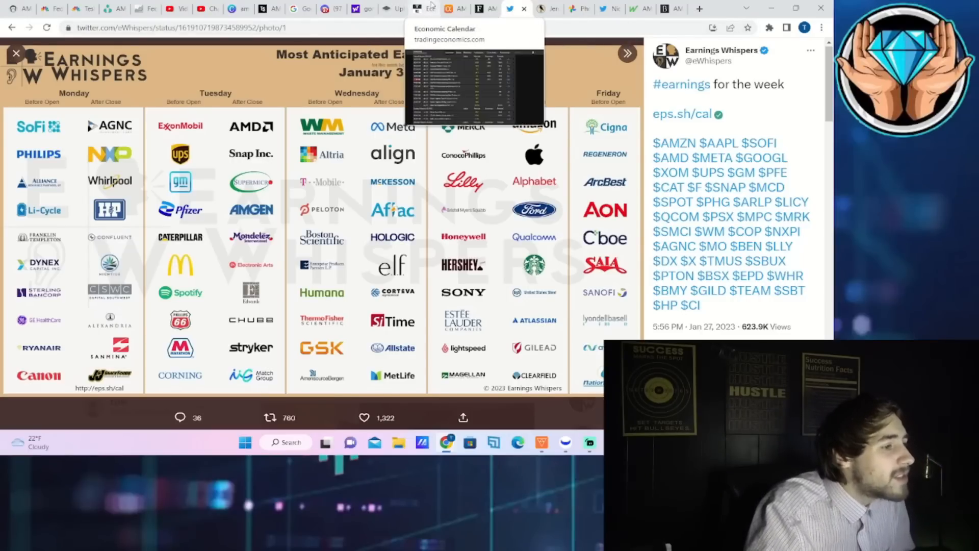
# Scroll through the Trading Economics calendar's events from February 1 to February 6, 2023.
pyautogui.click(418, 9)
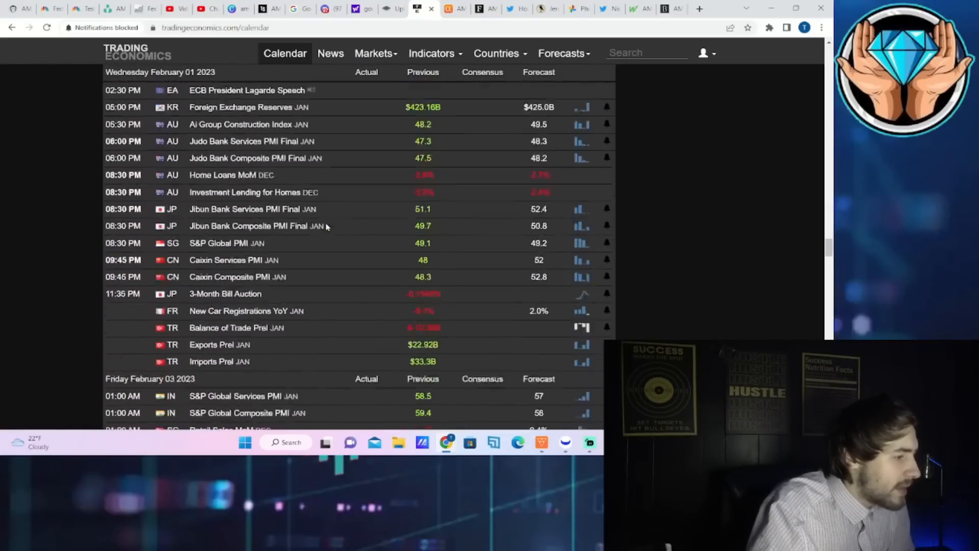
pyautogui.scroll(-3)
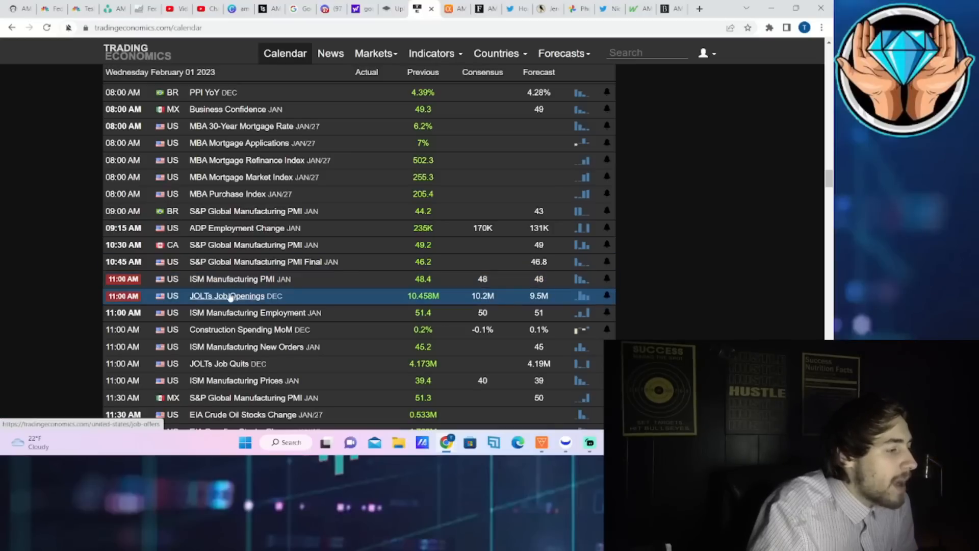
pyautogui.moveTo(255, 312)
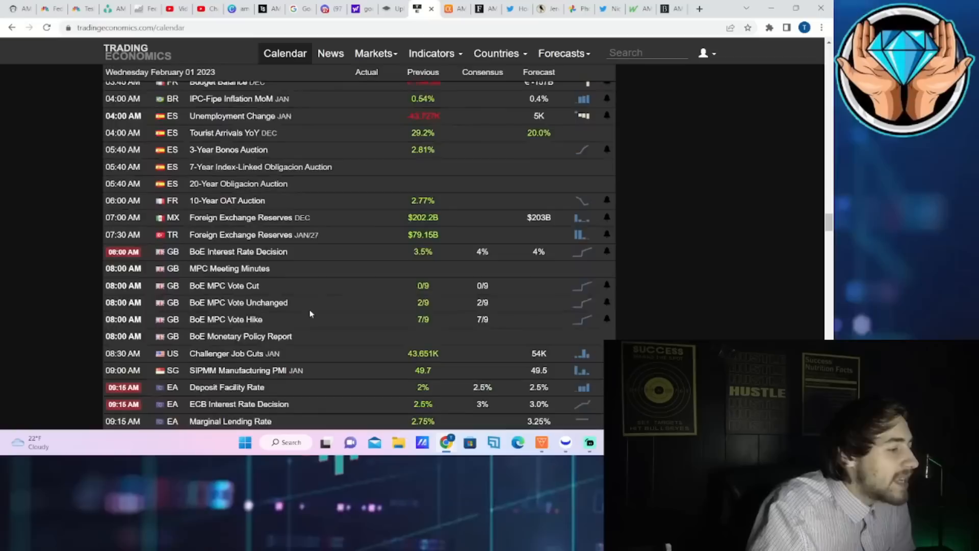
pyautogui.scroll(-3)
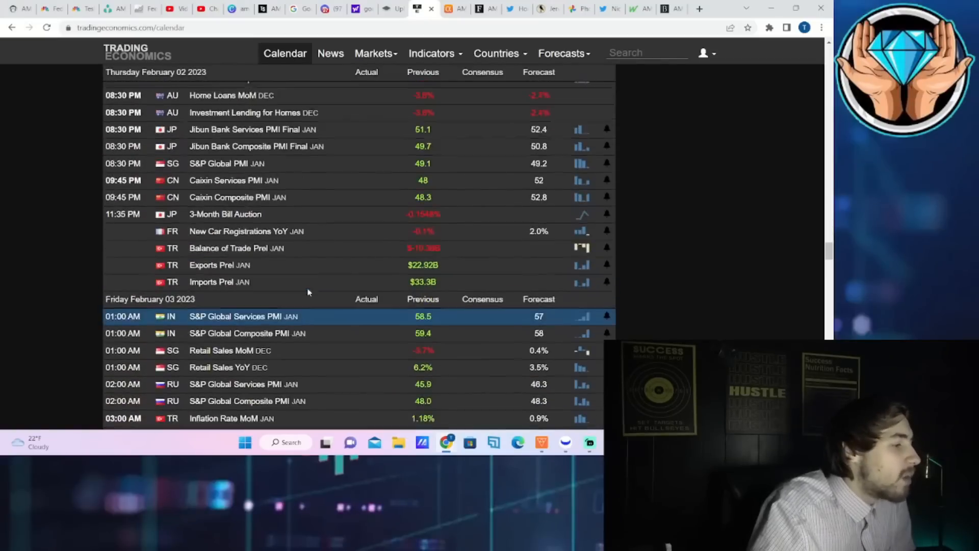
pyautogui.scroll(-3)
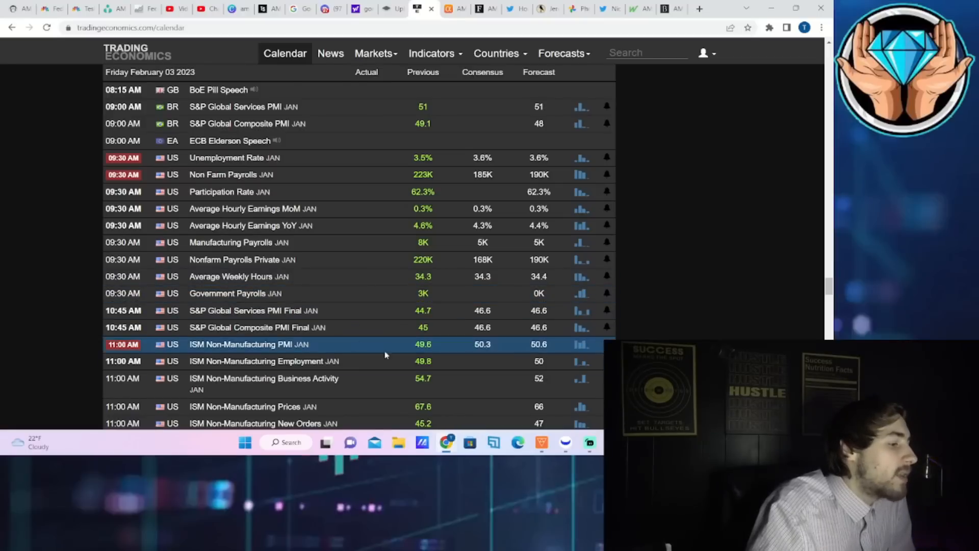
pyautogui.scroll(-3)
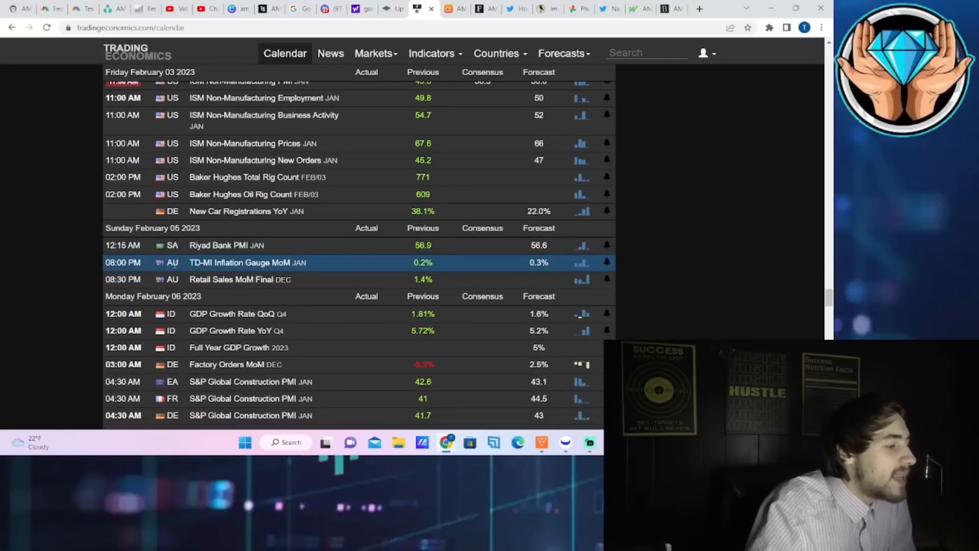
pyautogui.scroll(-3)
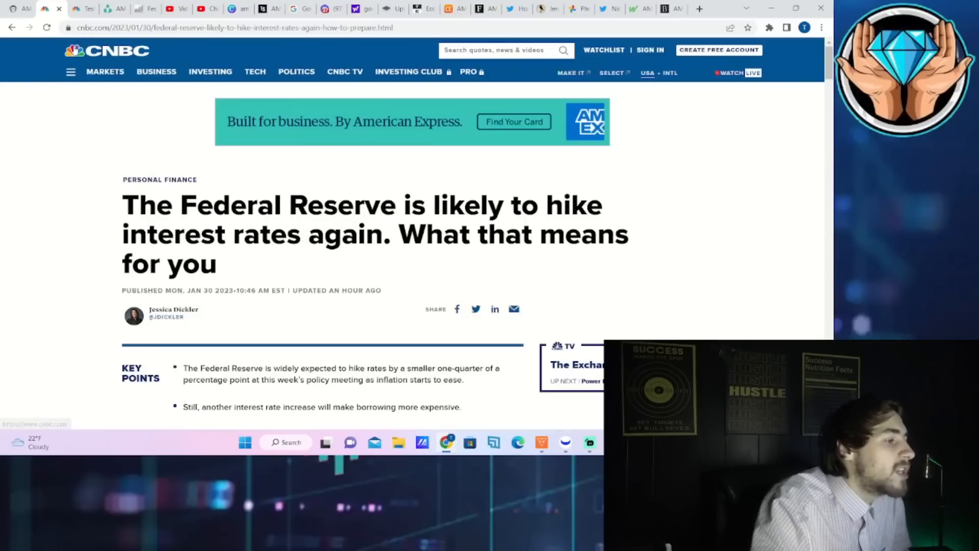
# Go to the CNBC homepage market summary showing S&P 500 down 0.96% and VIX up 7.89%.
pyautogui.click(156, 71)
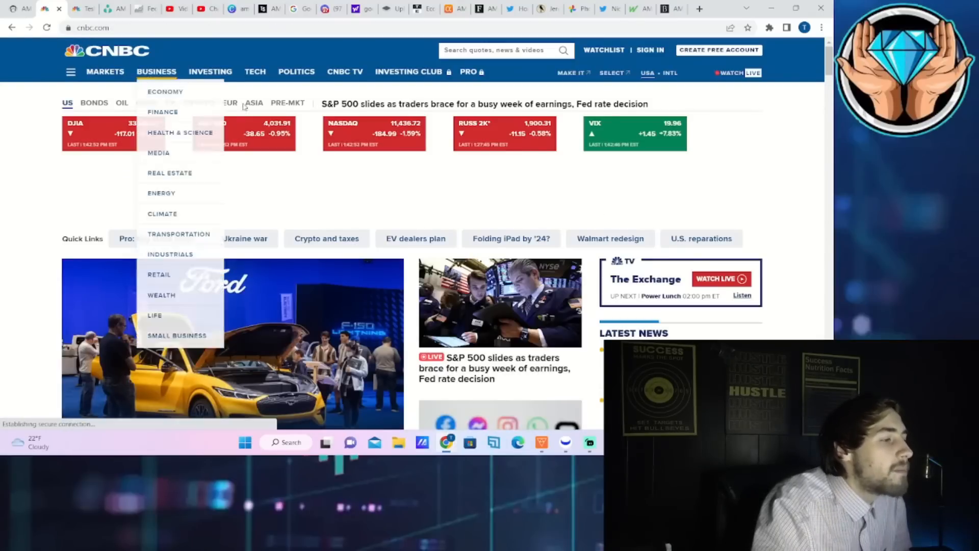
pyautogui.moveTo(334, 141)
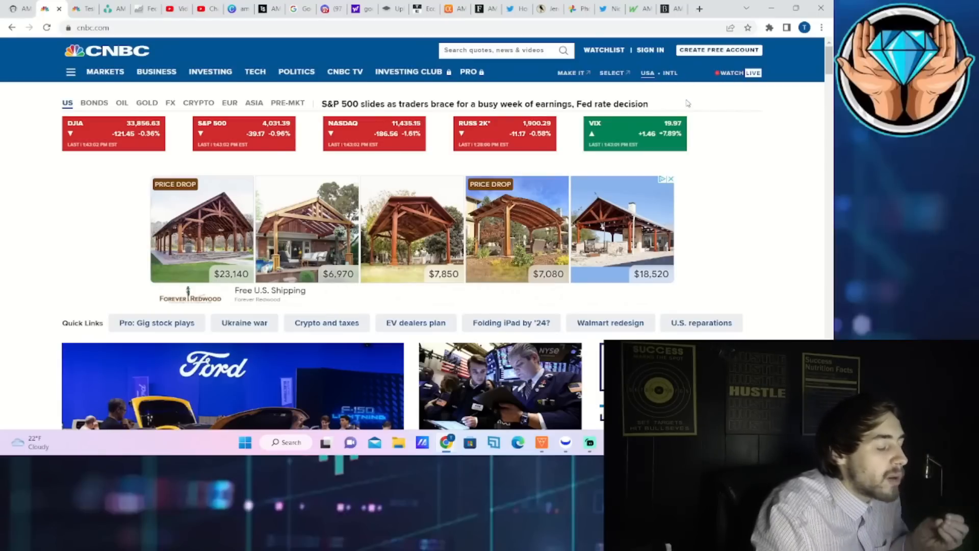
pyautogui.moveTo(676, 125)
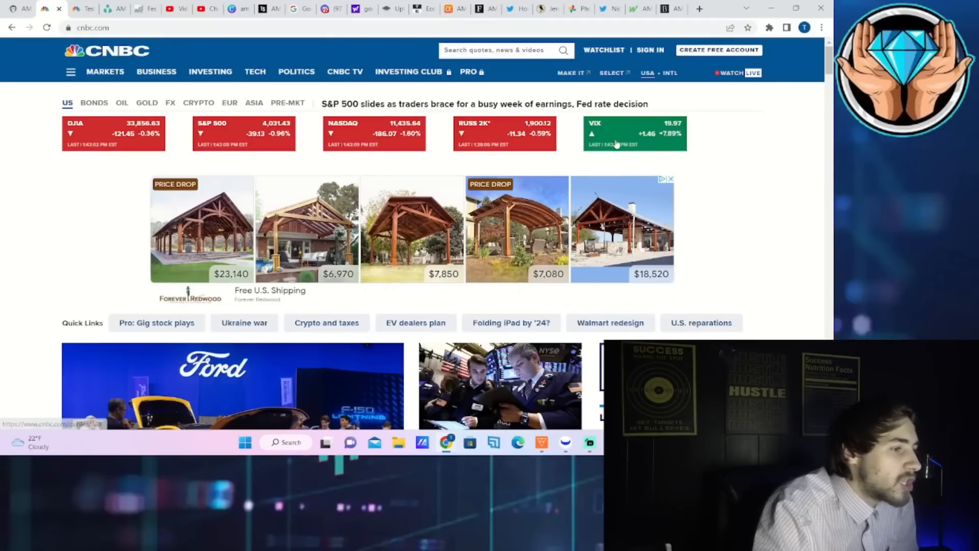
pyautogui.moveTo(612, 172)
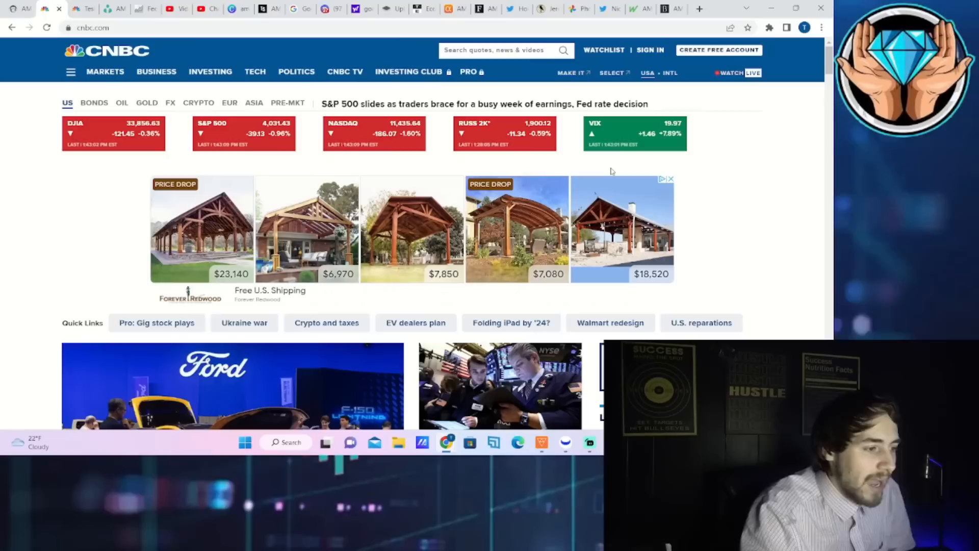